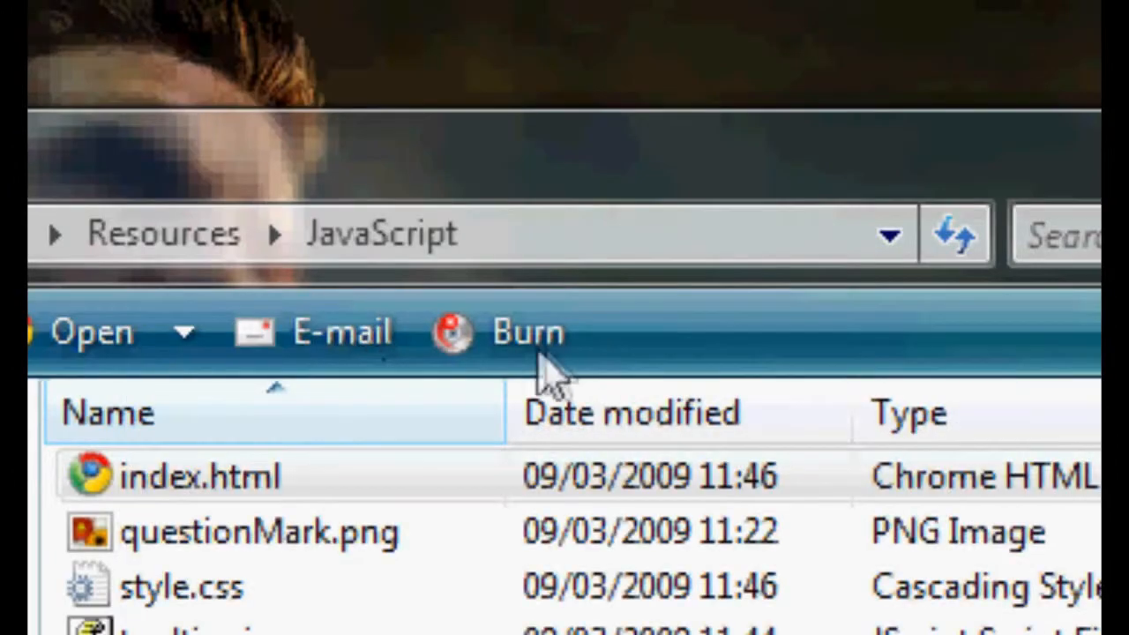
- Load index.html in Chrome and focus the Name input field
{"action": "double_click", "coordinate": [203, 476]}
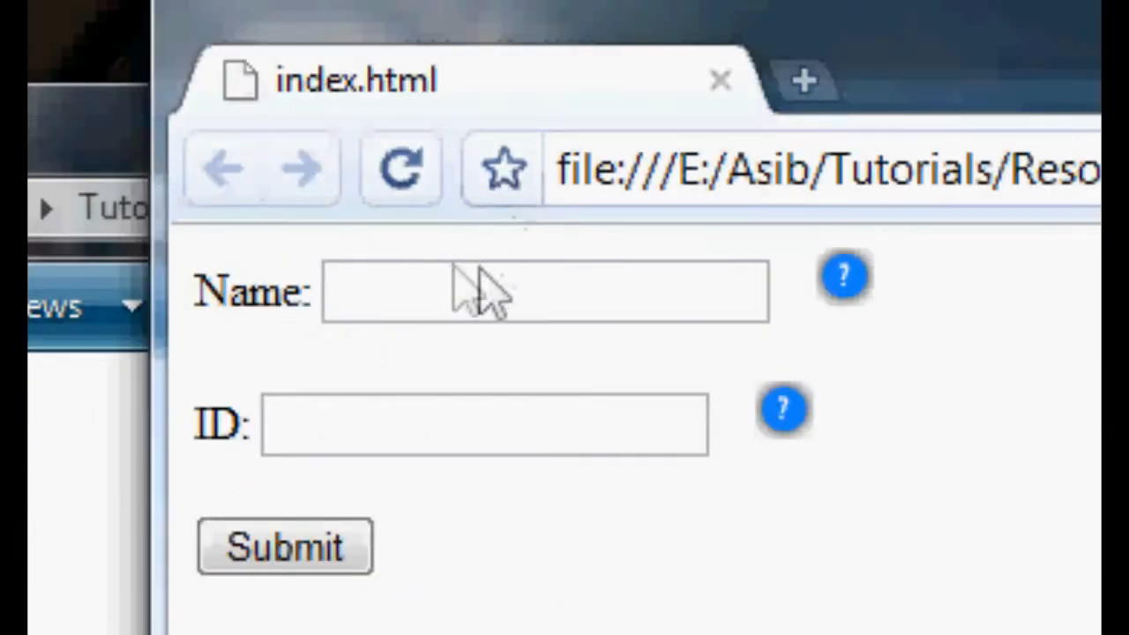
{"action": "left_click", "coordinate": [544, 291]}
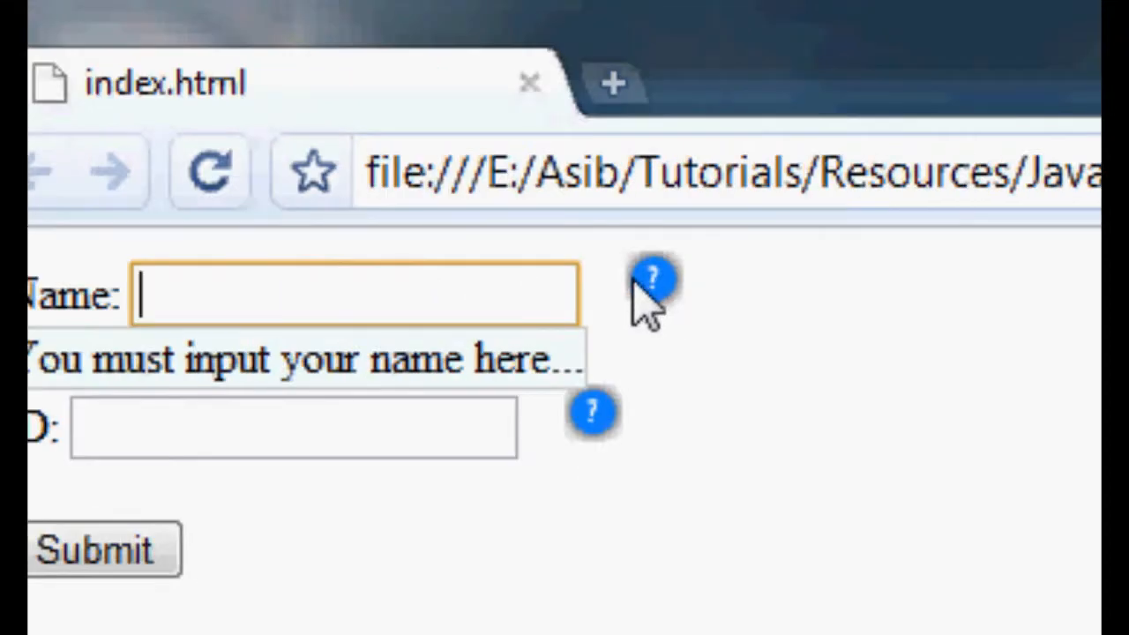
{"action": "mouse_move", "coordinate": [688, 309]}
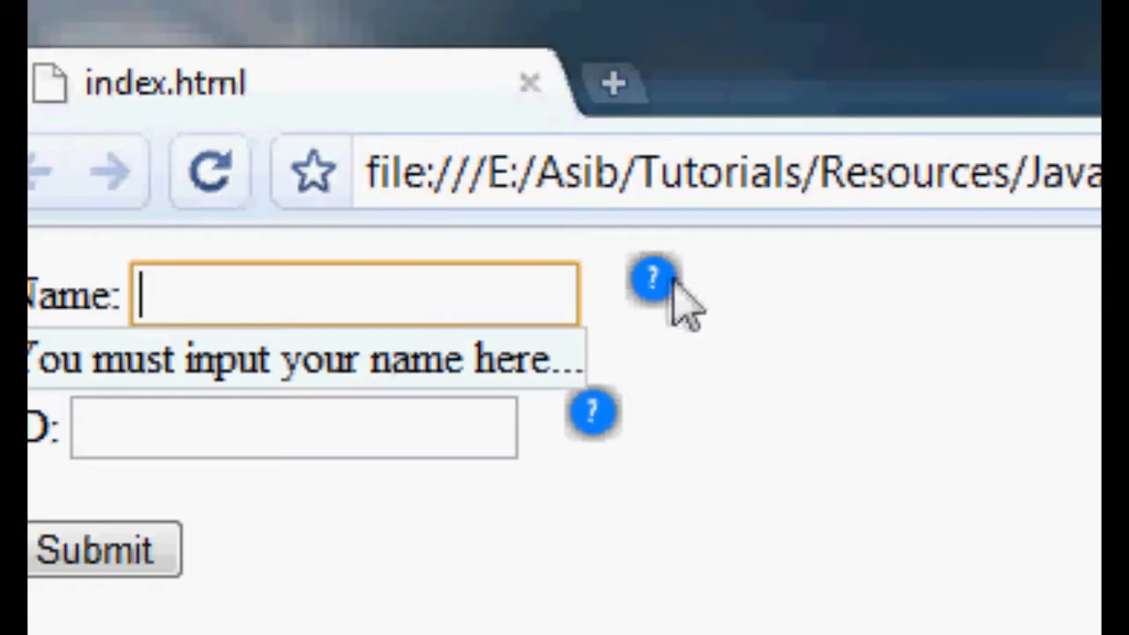
{"action": "mouse_move", "coordinate": [657, 296]}
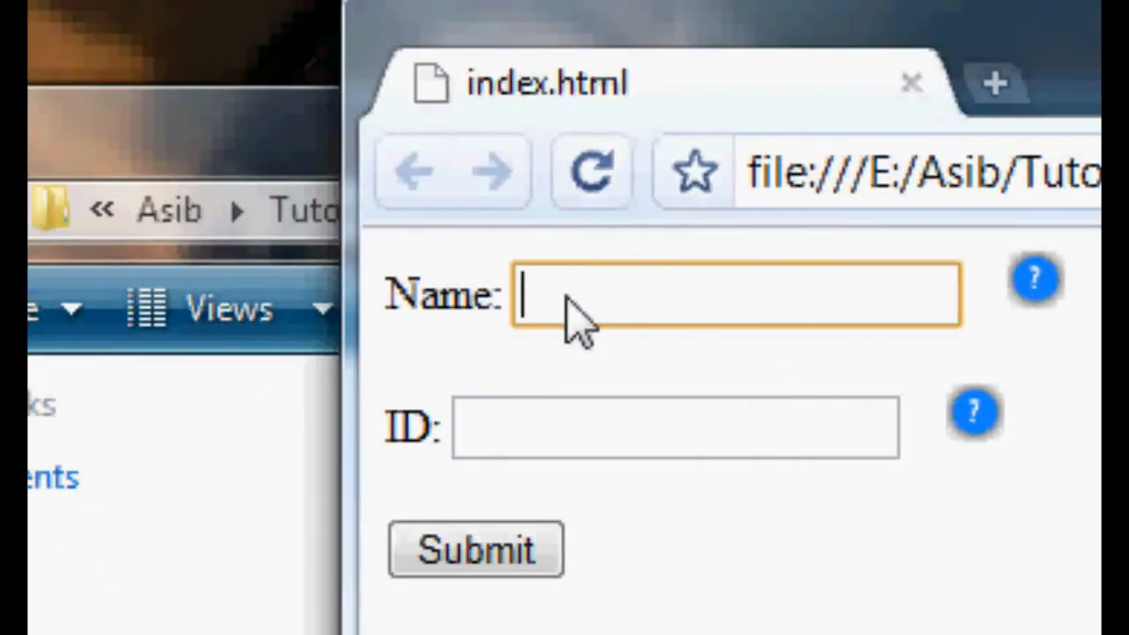
{"action": "mouse_move", "coordinate": [614, 365]}
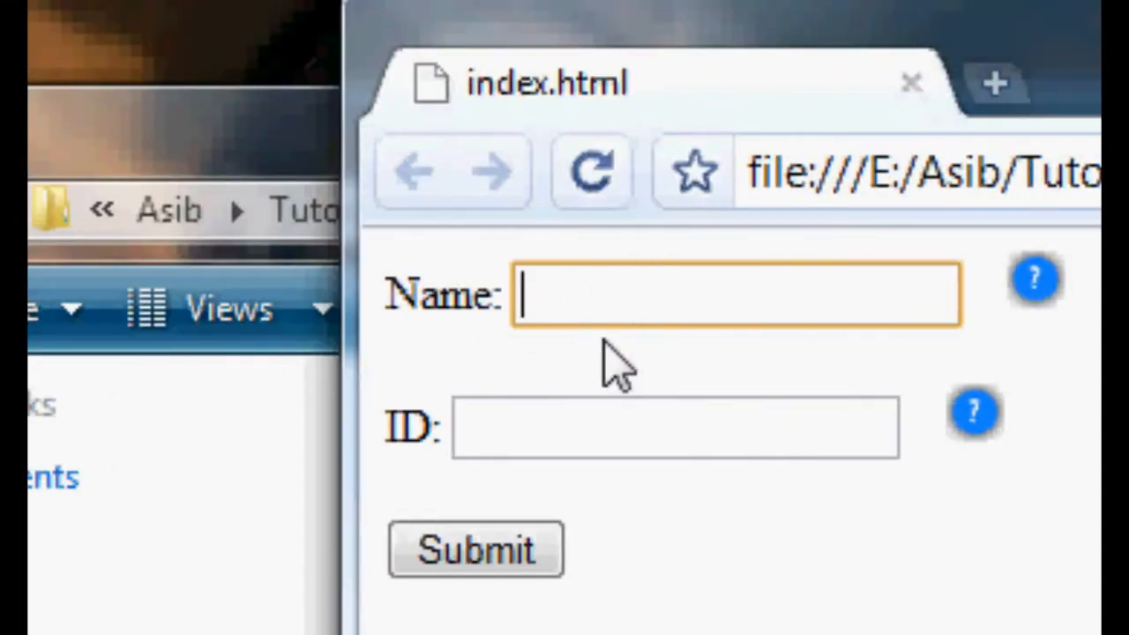
{"action": "mouse_move", "coordinate": [794, 397]}
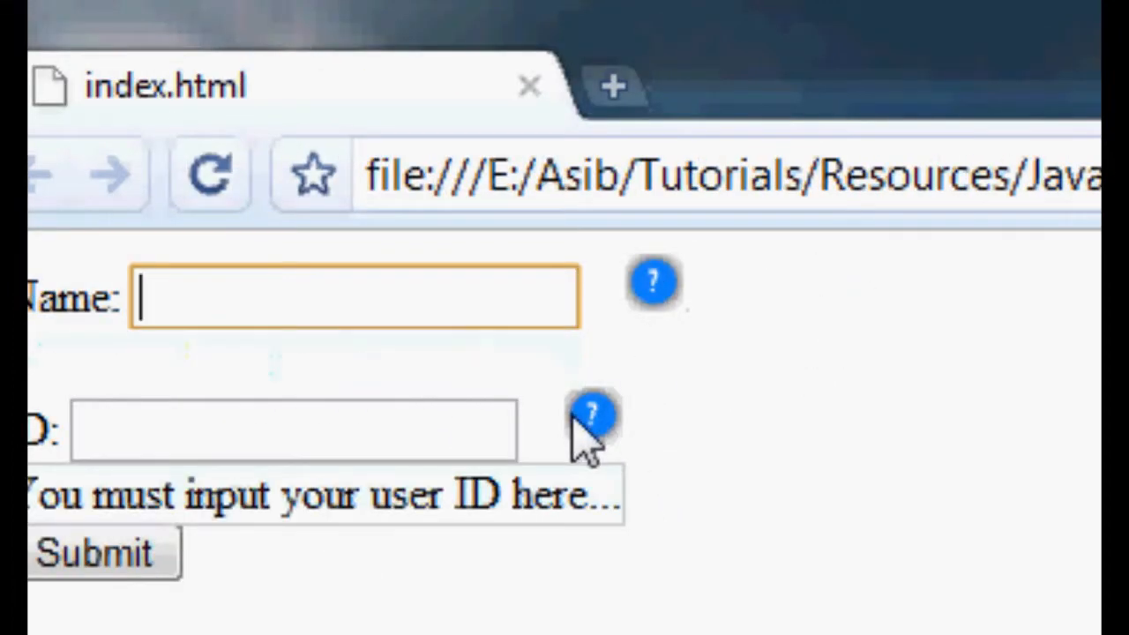
{"action": "mouse_move", "coordinate": [614, 432]}
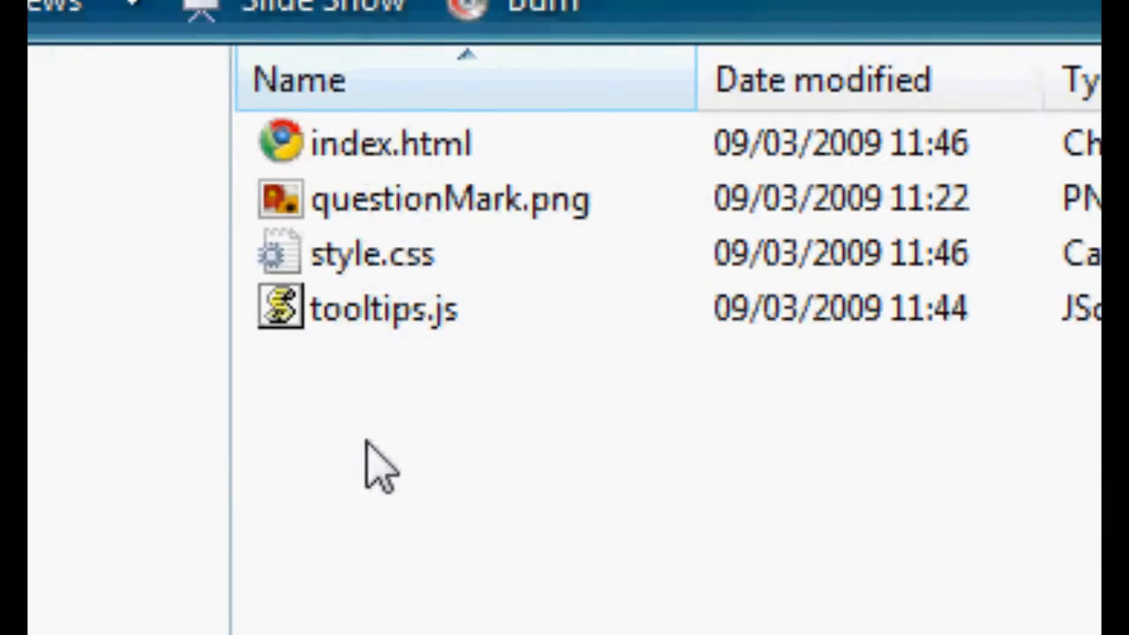
{"action": "mouse_move", "coordinate": [370, 455]}
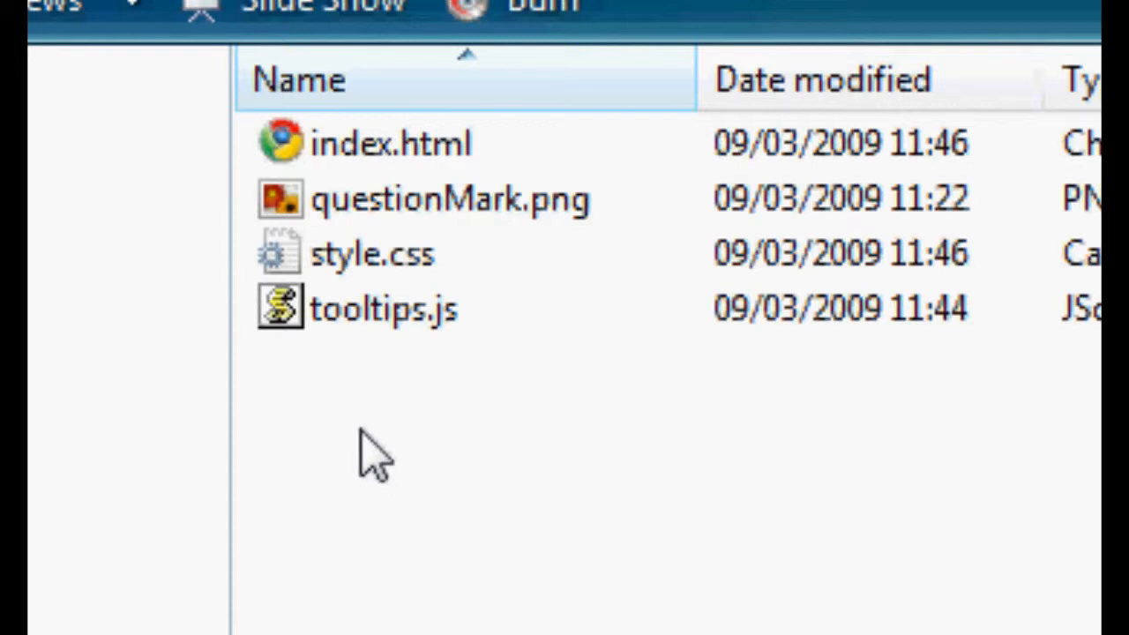
{"action": "mouse_move", "coordinate": [424, 221]}
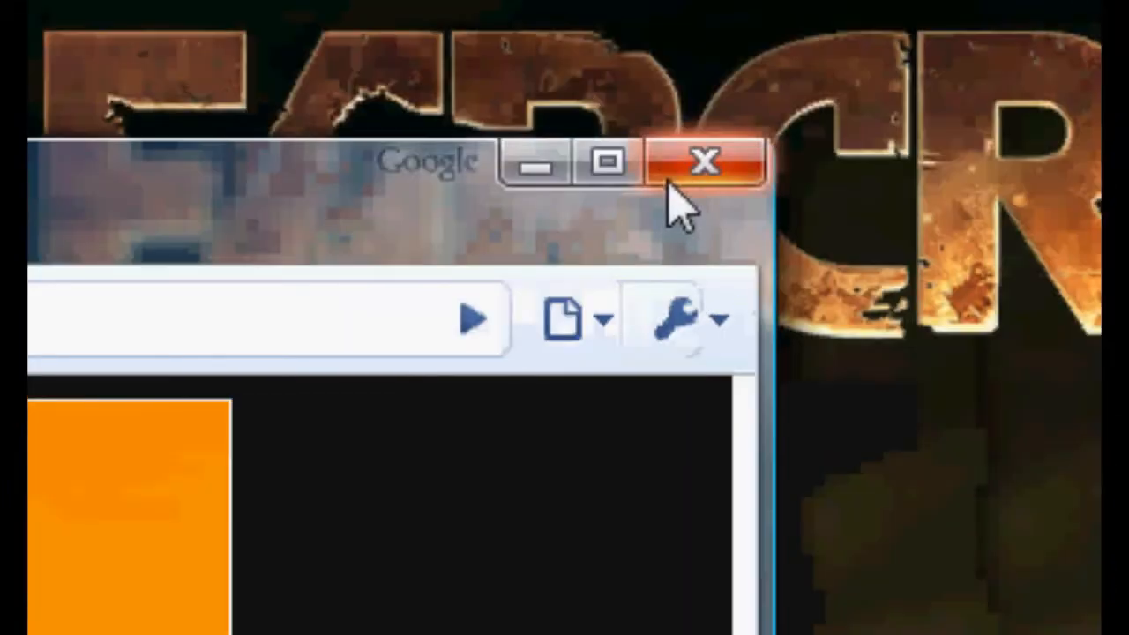
- Close Chrome and return to the project folder with no files selected
{"action": "left_click", "coordinate": [702, 162]}
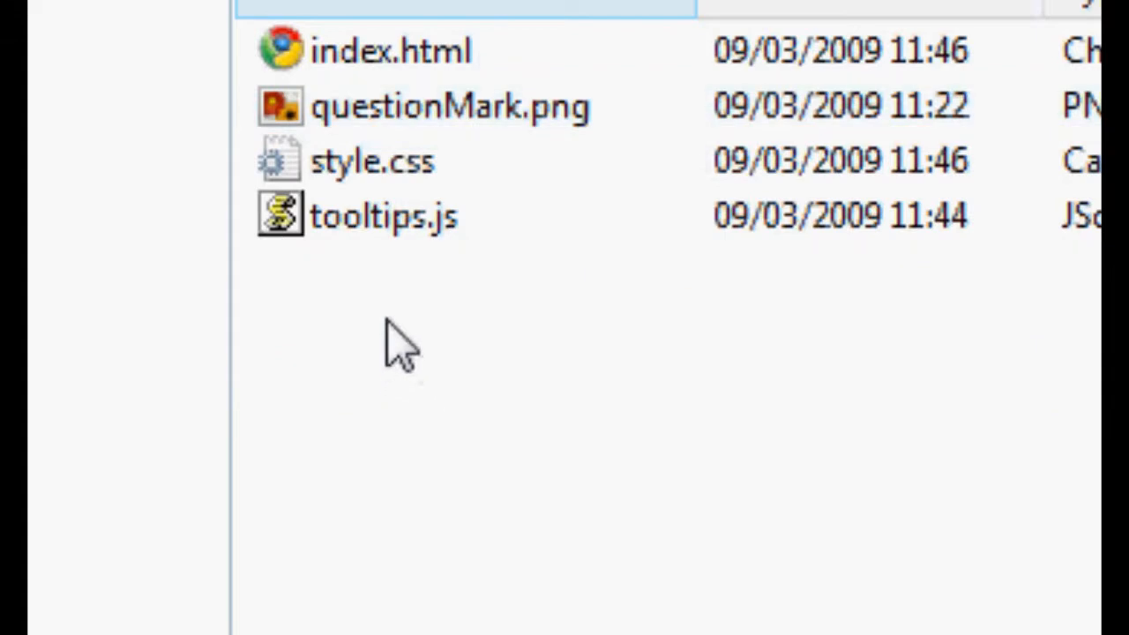
{"action": "mouse_move", "coordinate": [396, 326]}
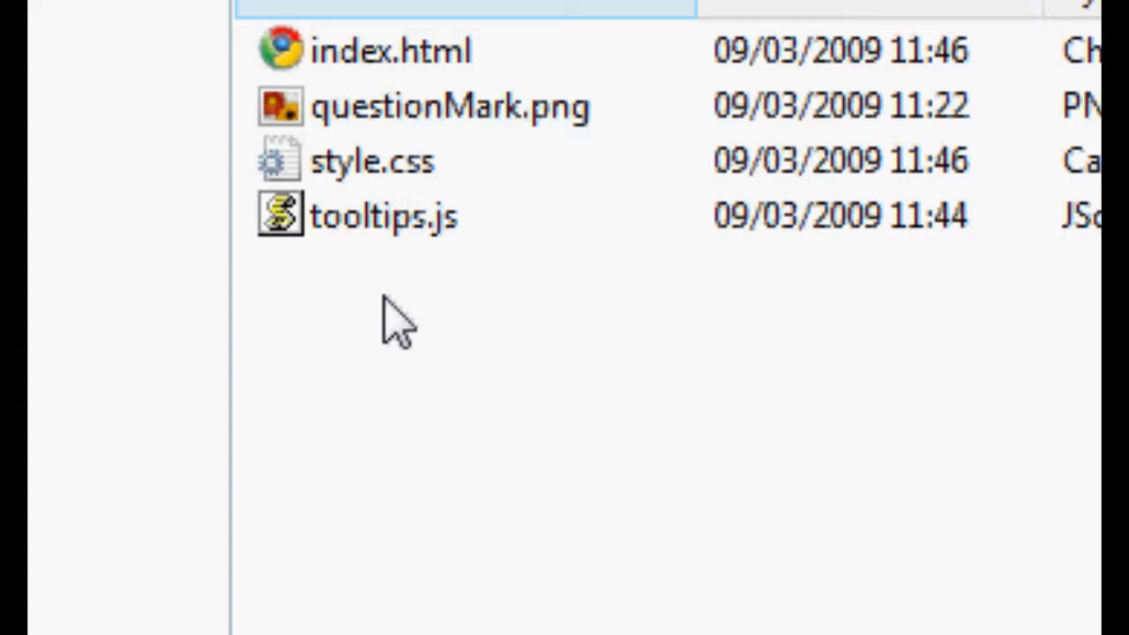
{"action": "left_click", "coordinate": [385, 216]}
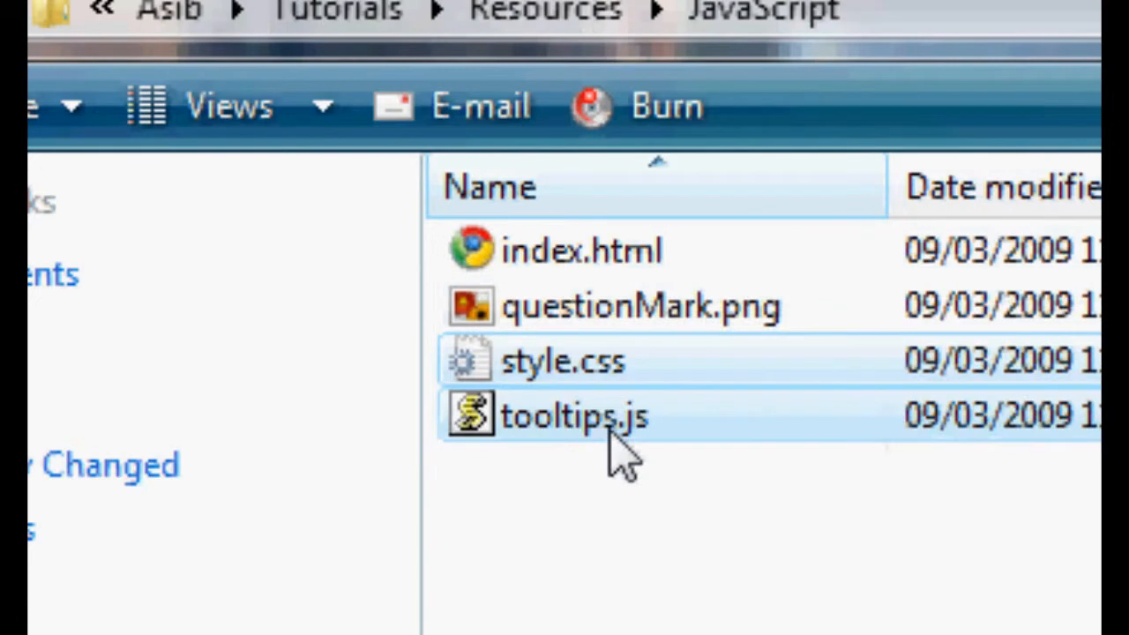
{"action": "scroll", "scroll_direction": "up", "scroll_amount": 3}
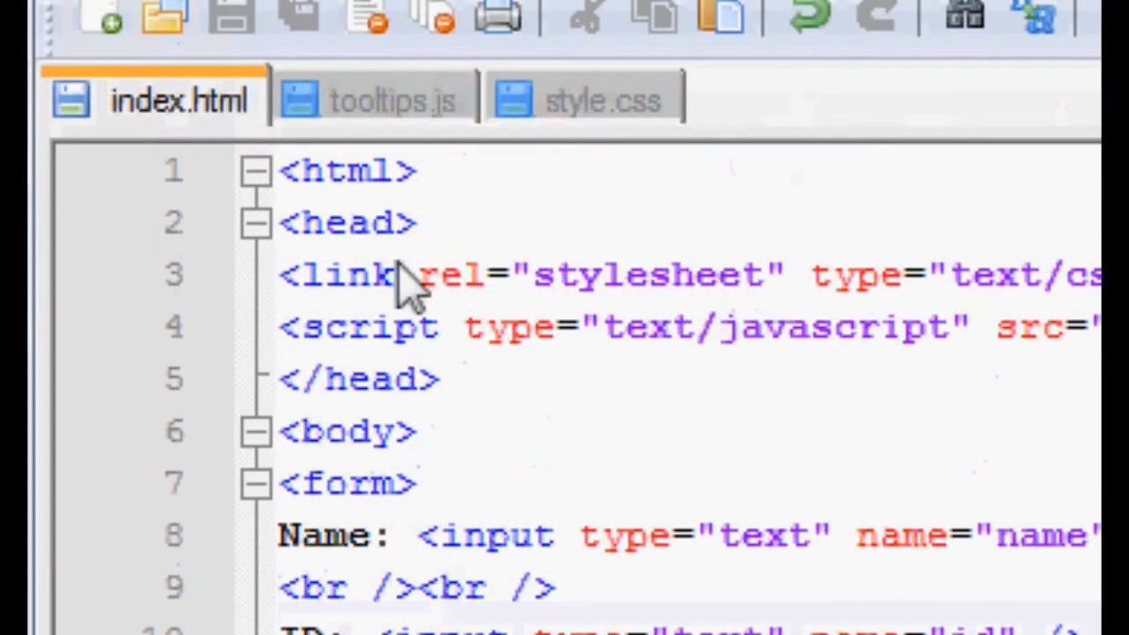
{"action": "mouse_move", "coordinate": [409, 221]}
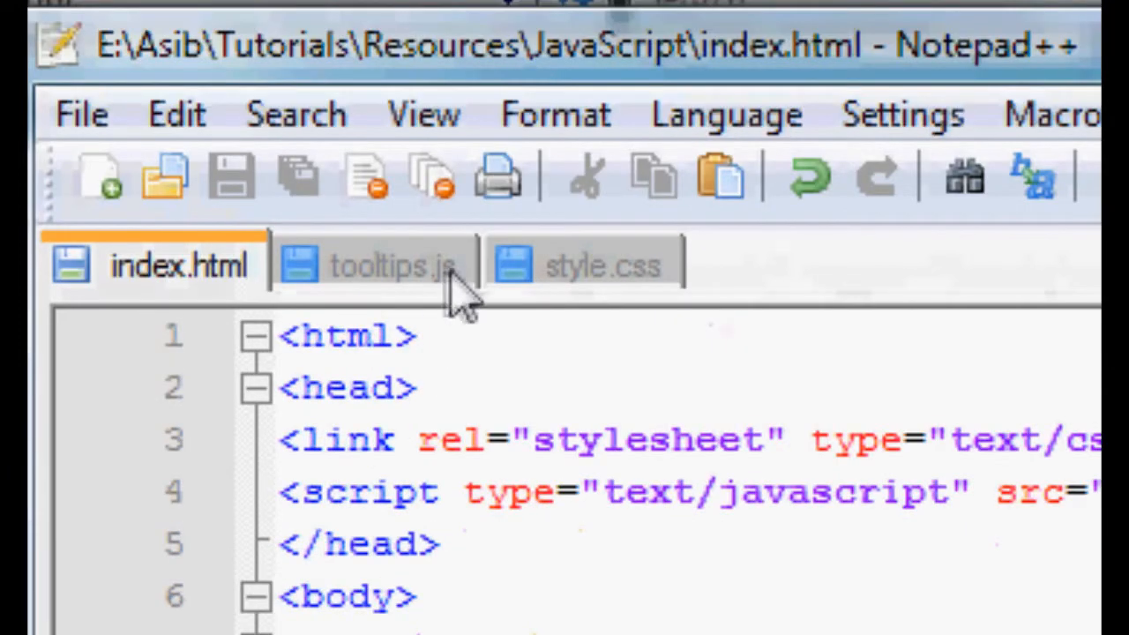
{"action": "mouse_move", "coordinate": [392, 264]}
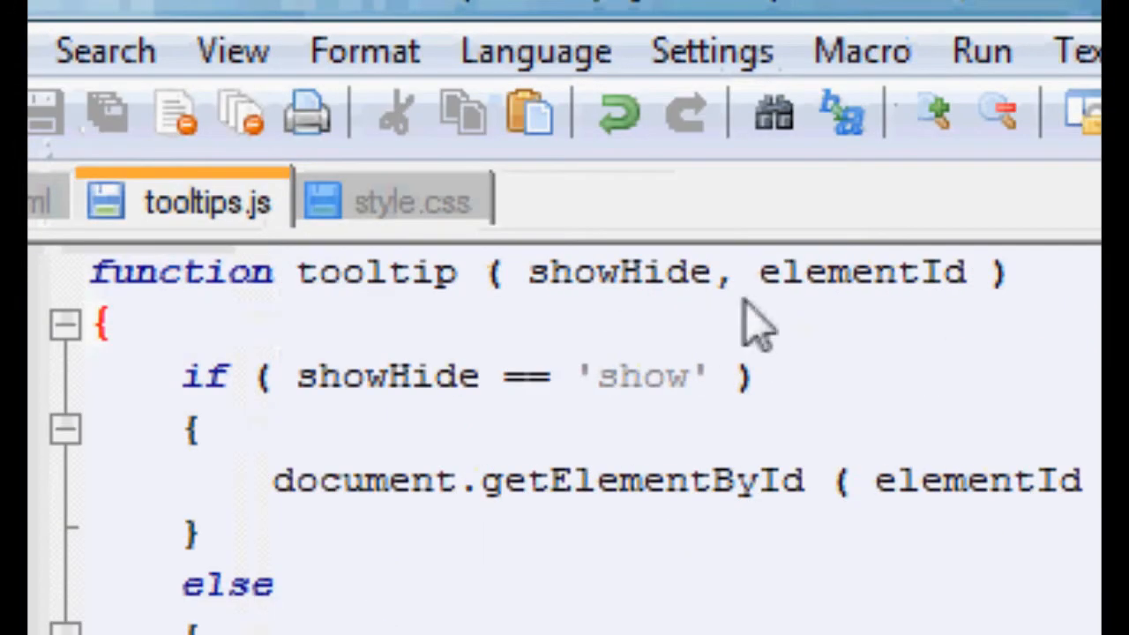
{"action": "mouse_move", "coordinate": [670, 291]}
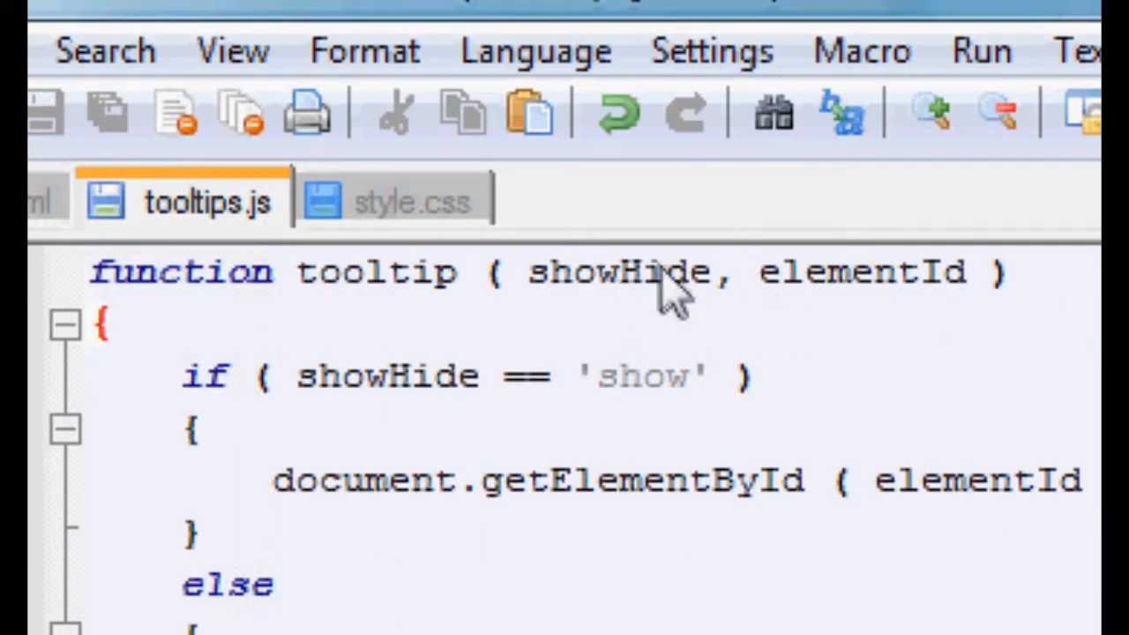
{"action": "mouse_move", "coordinate": [774, 296]}
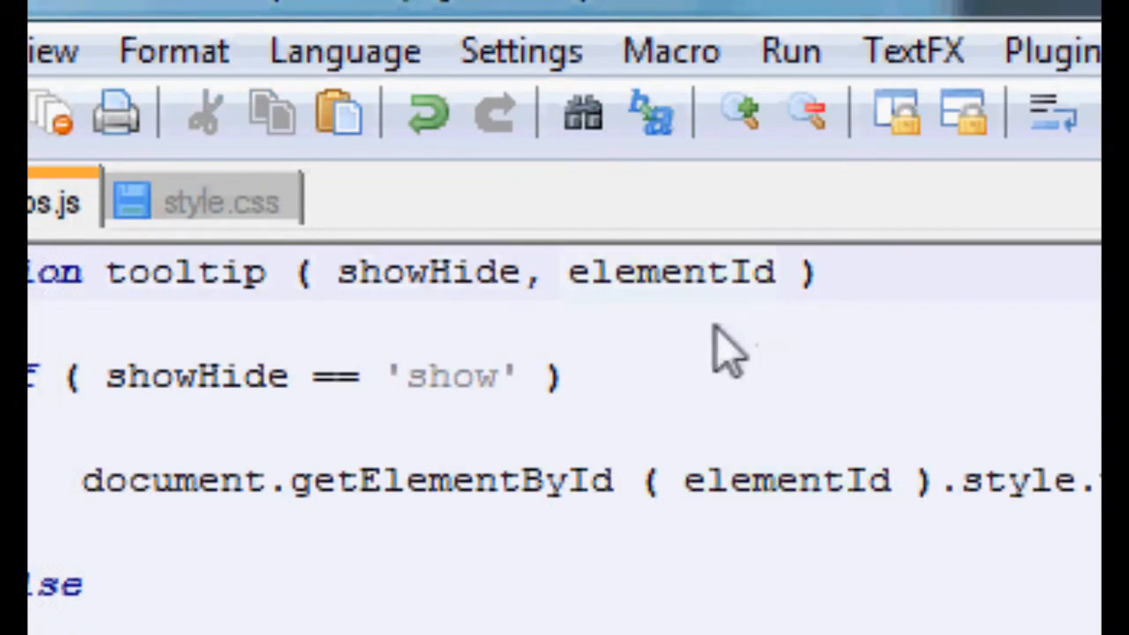
- Inspect the tooltip(showHide, elementId) function's parameters and body in tooltips.js
{"action": "double_click", "coordinate": [427, 272]}
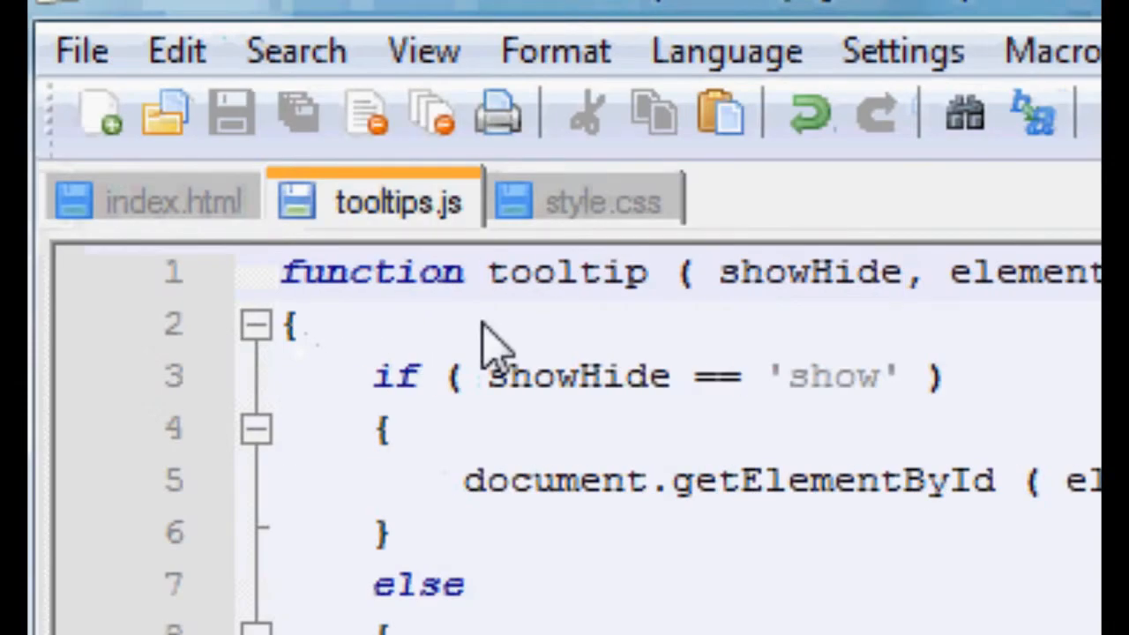
{"action": "mouse_move", "coordinate": [521, 441]}
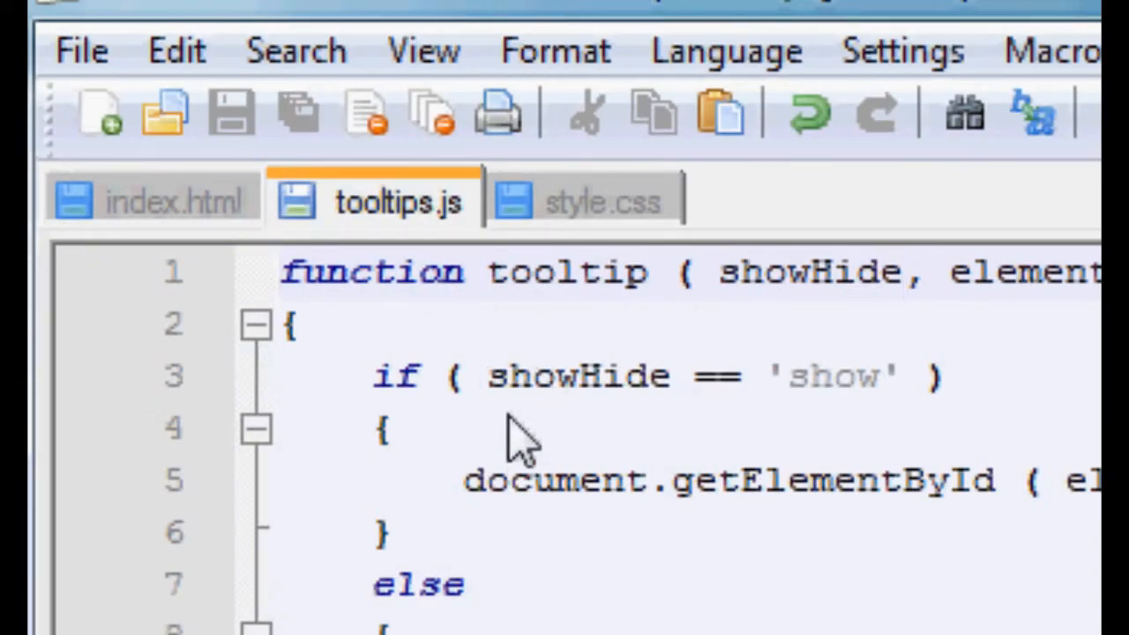
{"action": "left_click", "coordinate": [899, 272]}
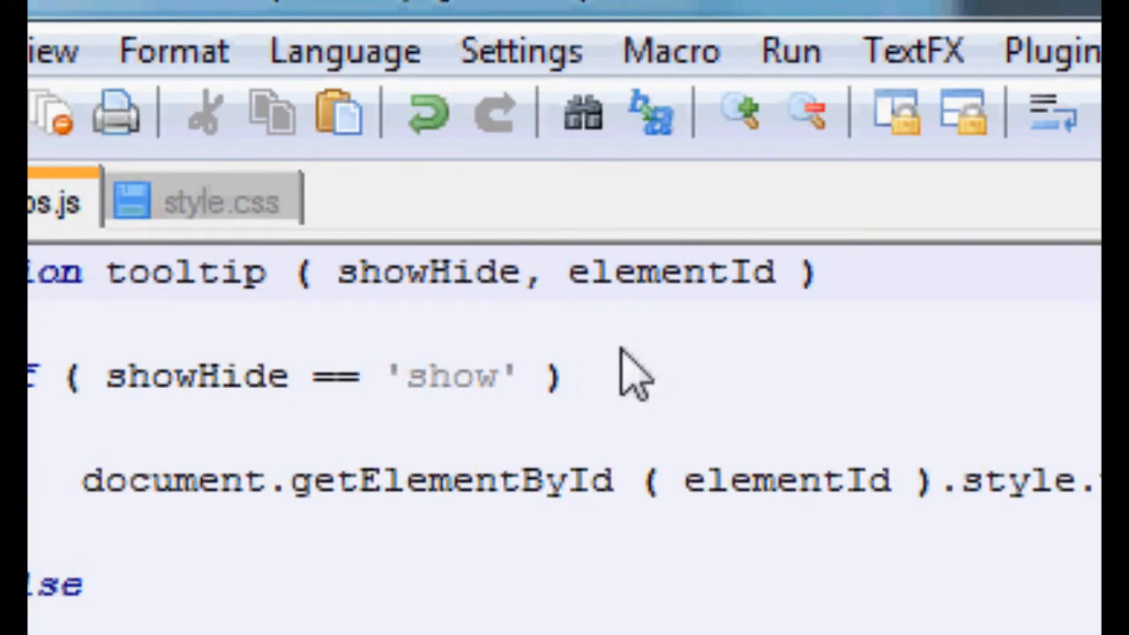
{"action": "mouse_move", "coordinate": [649, 296]}
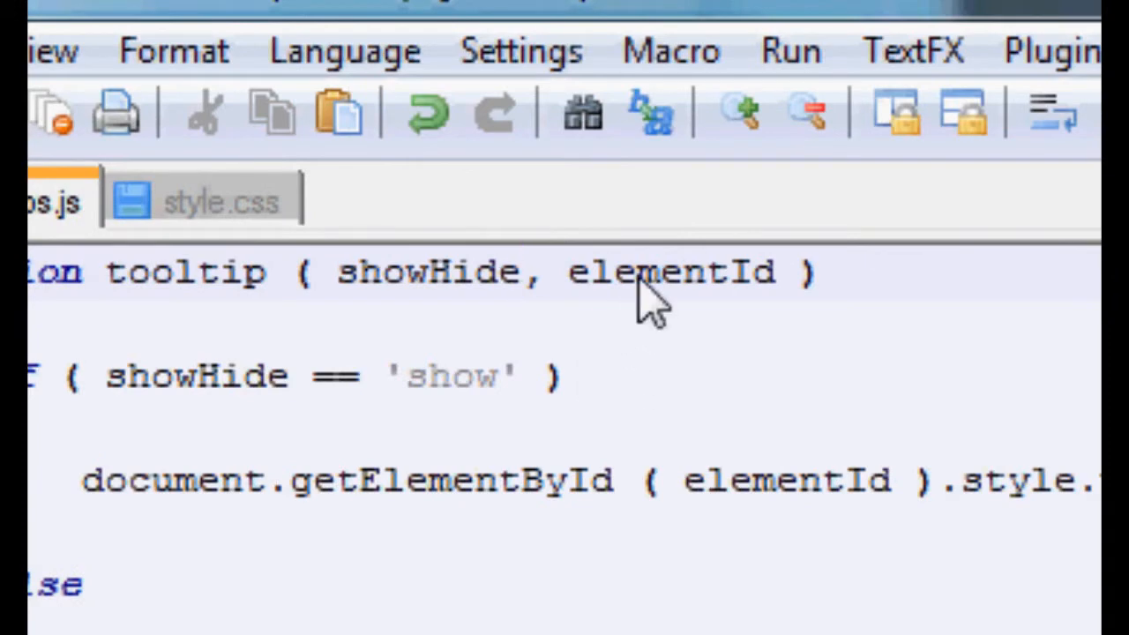
{"action": "left_click", "coordinate": [520, 272]}
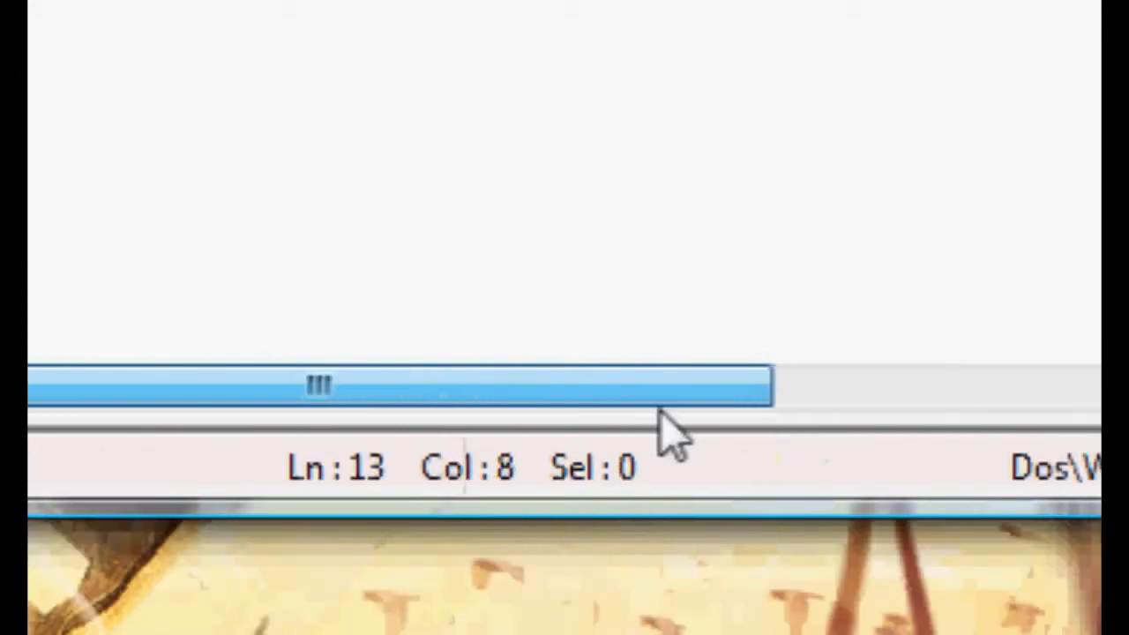
- Review the onmouseover tooltip calls, then show style.css with the #nameTip selector selected
{"action": "left_click_drag", "start_coordinate": [670, 384], "coordinate": [749, 385]}
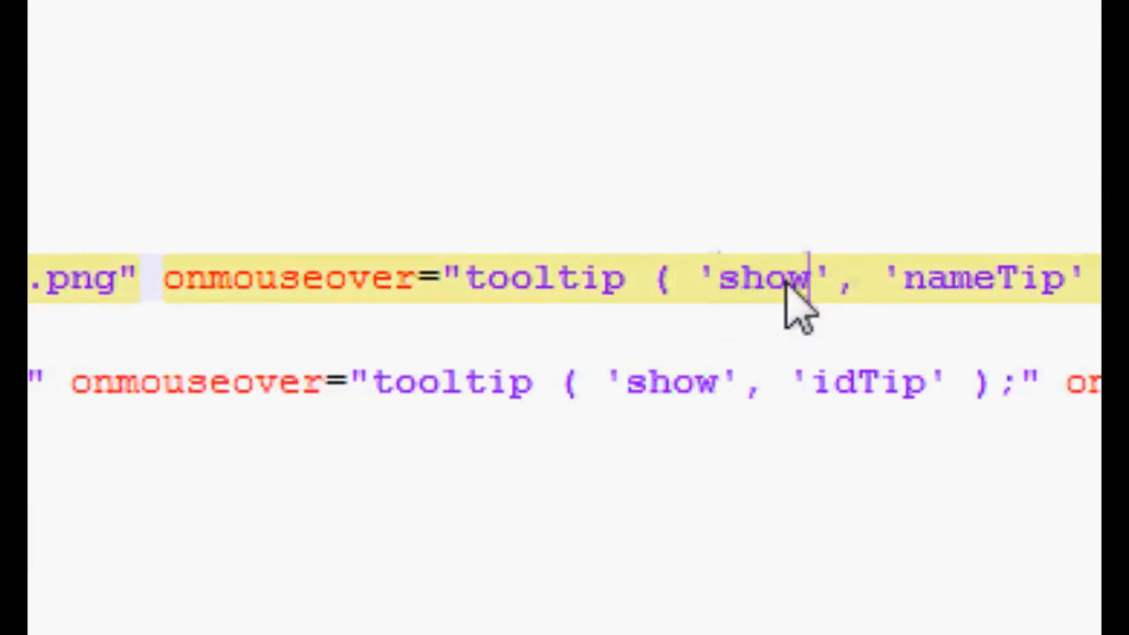
{"action": "mouse_move", "coordinate": [790, 274]}
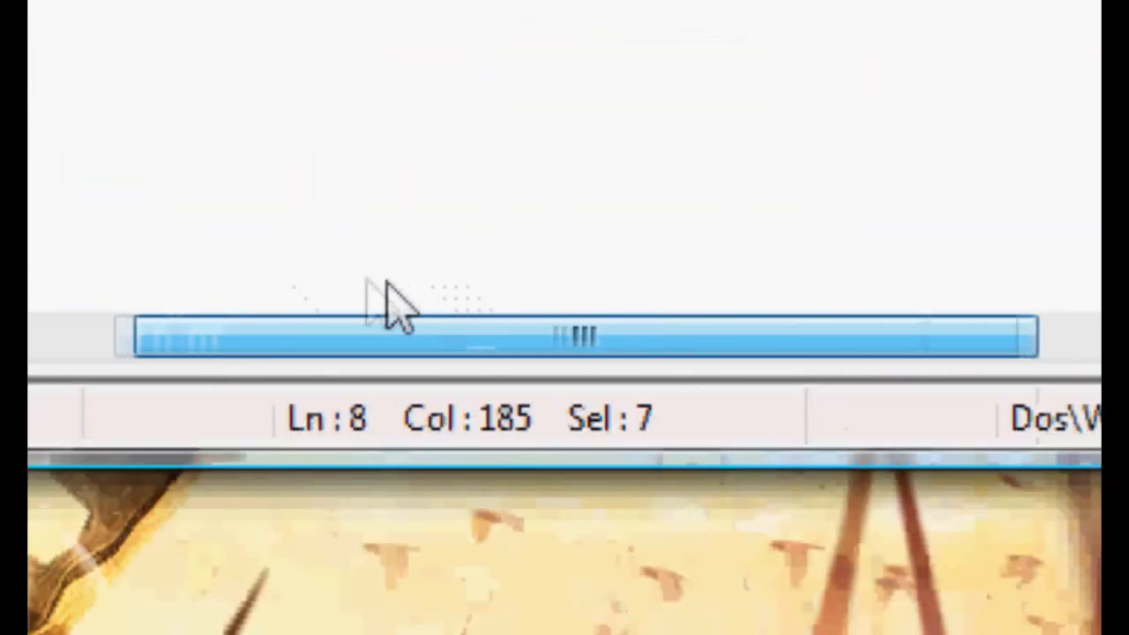
{"action": "left_click", "coordinate": [415, 216]}
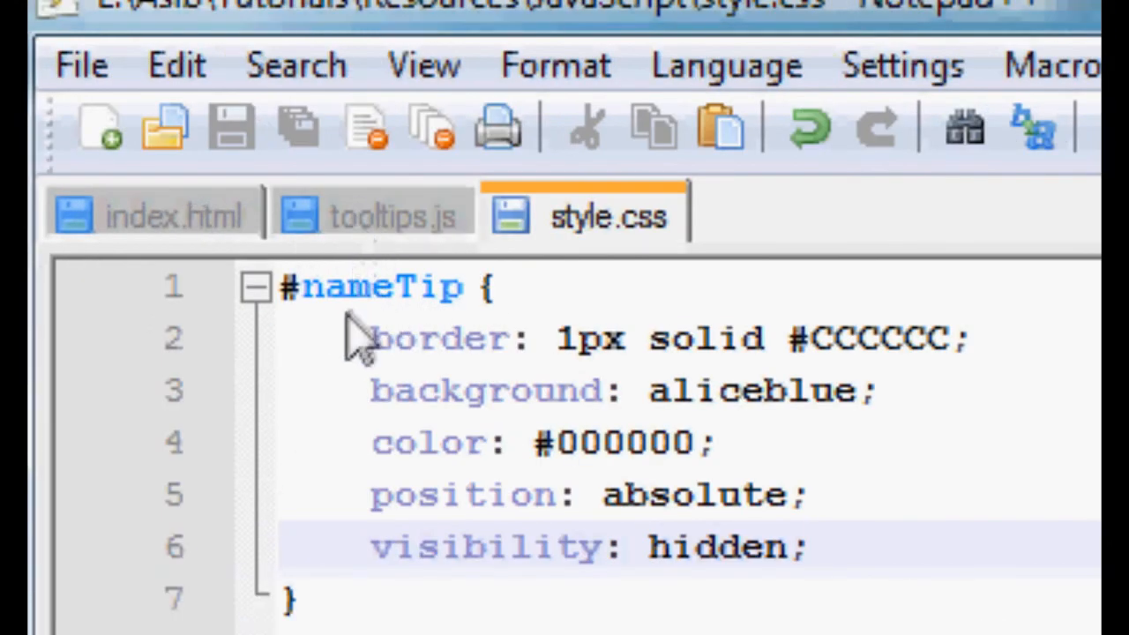
{"action": "double_click", "coordinate": [380, 286]}
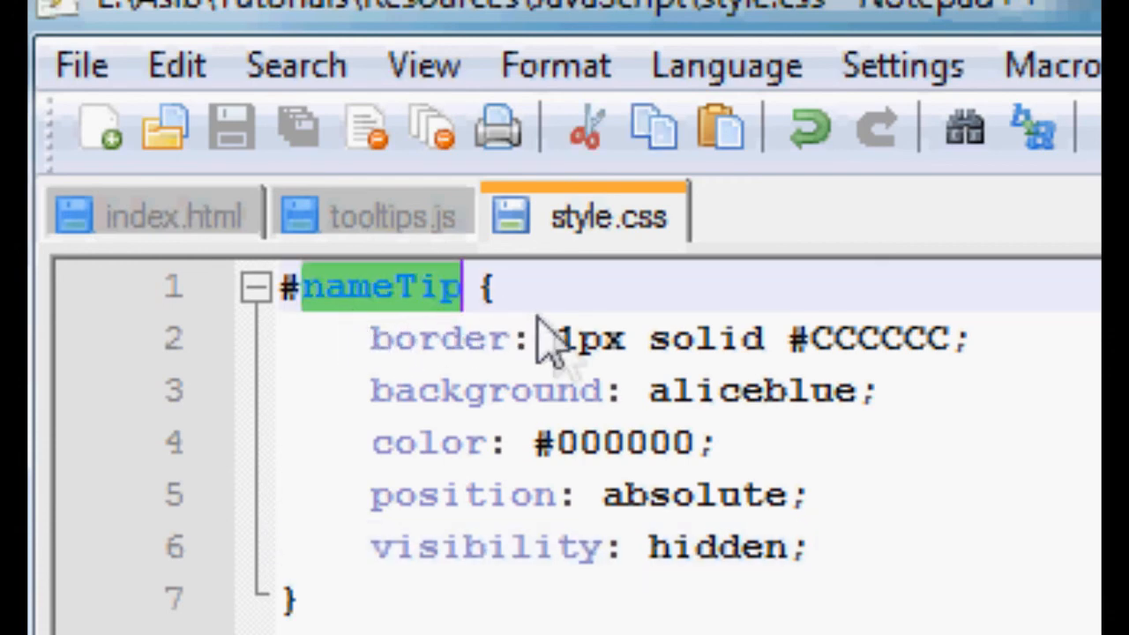